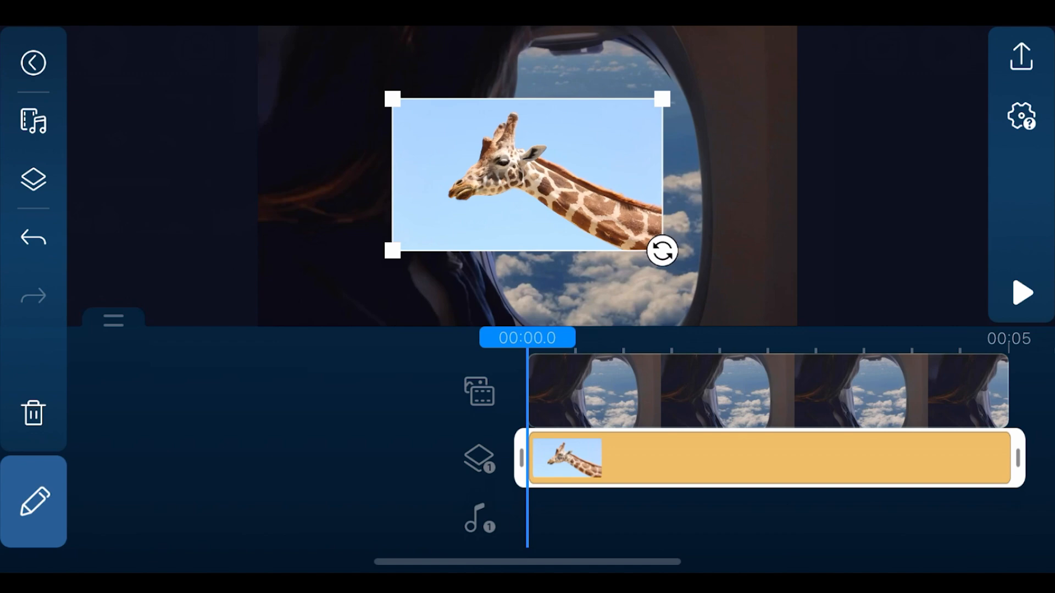
Step: Open the Chroma Key settings for the giraffe overlay clip
left_click(33, 501)
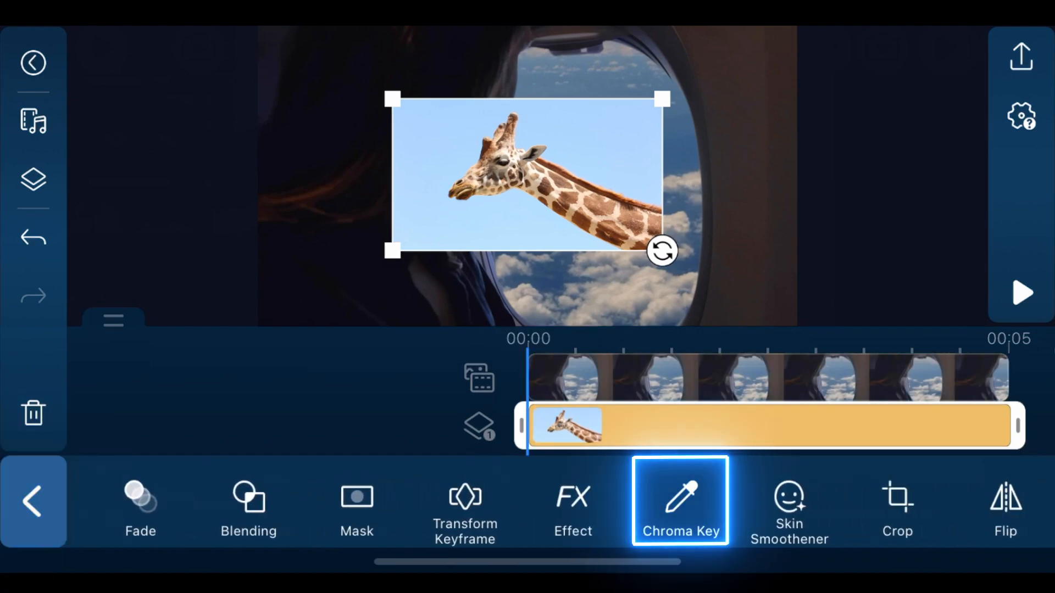
left_click(681, 501)
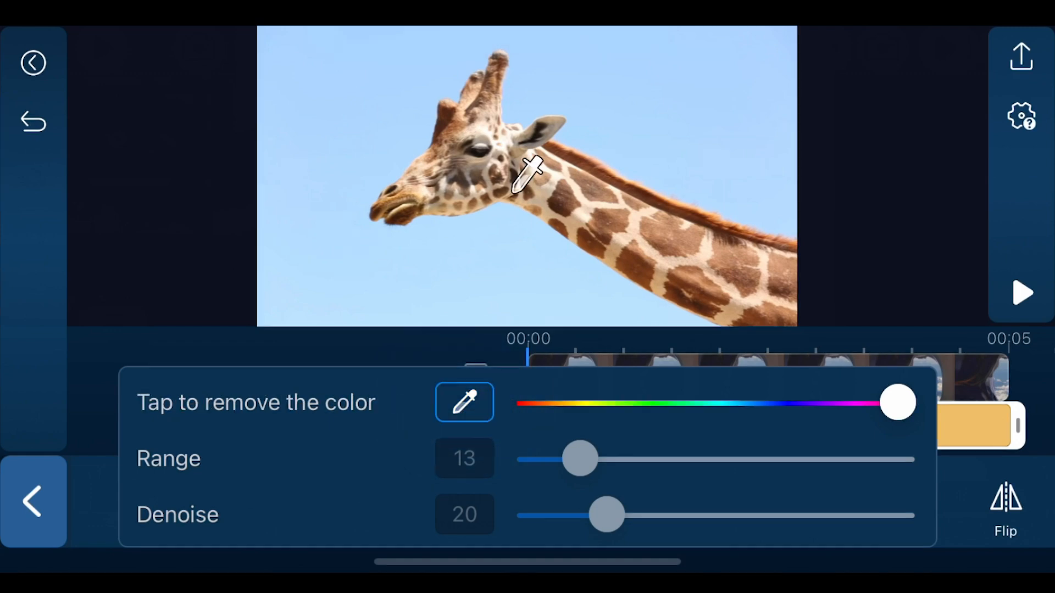
Step: Sample the blue sky with the Chroma Key eyedropper to remove it
left_click(464, 402)
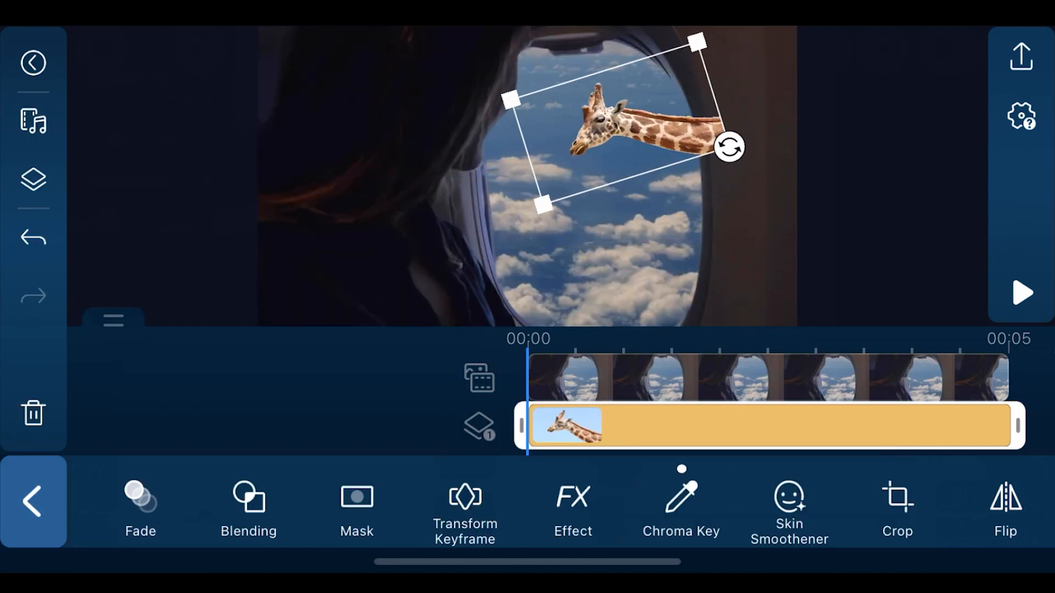
Step: Record a transform keyframe for the giraffe's current position, scale and rotation
left_click(465, 504)
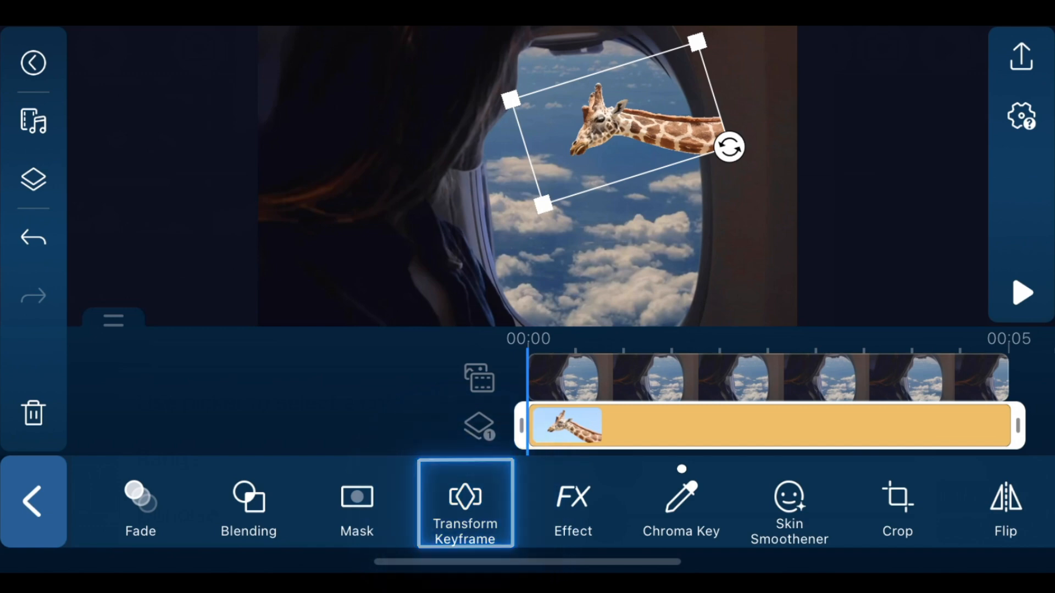
left_click(464, 503)
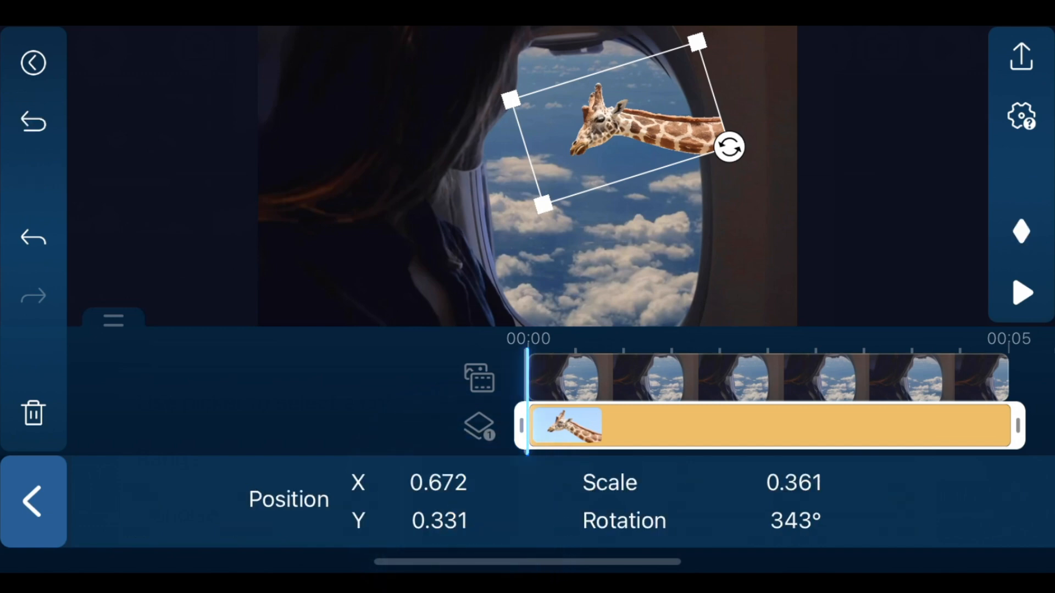
left_click(1021, 231)
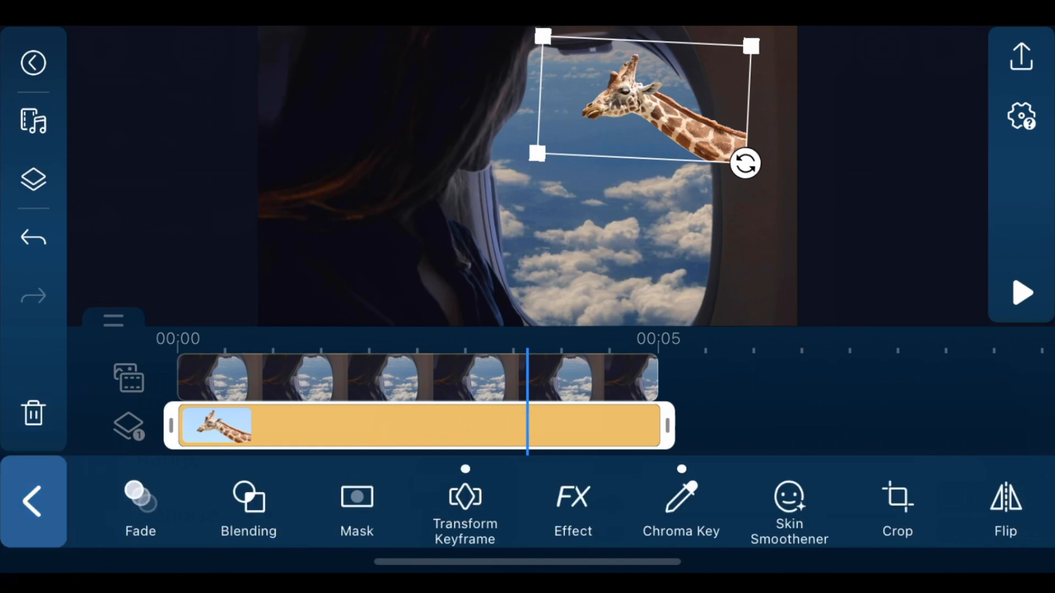
Step: Apply an Ellipse mask to the giraffe and enlarge the preview for fitting
left_click(357, 504)
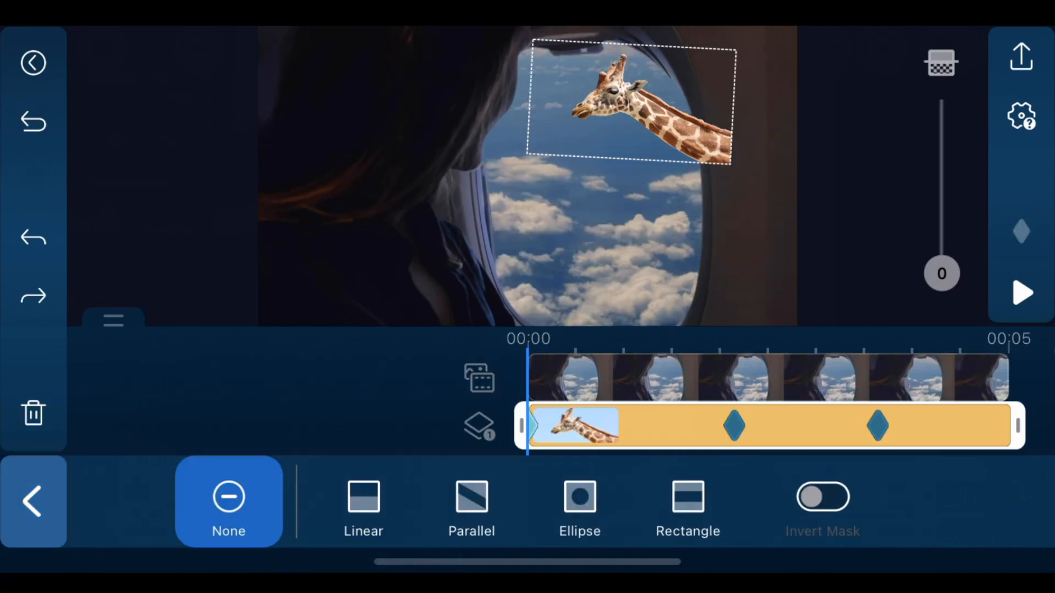
left_click(579, 504)
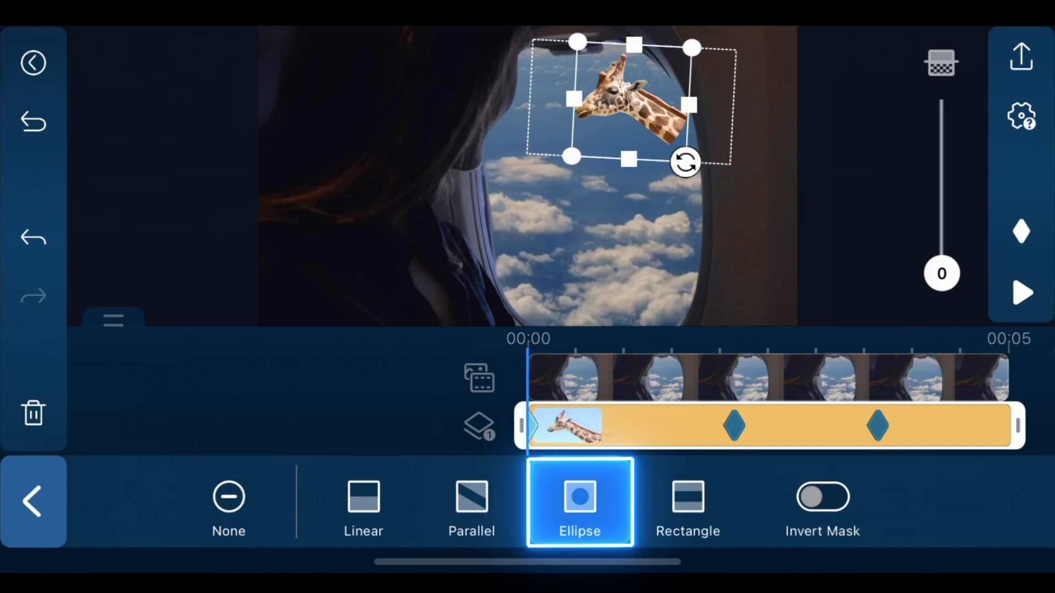
left_click(112, 320)
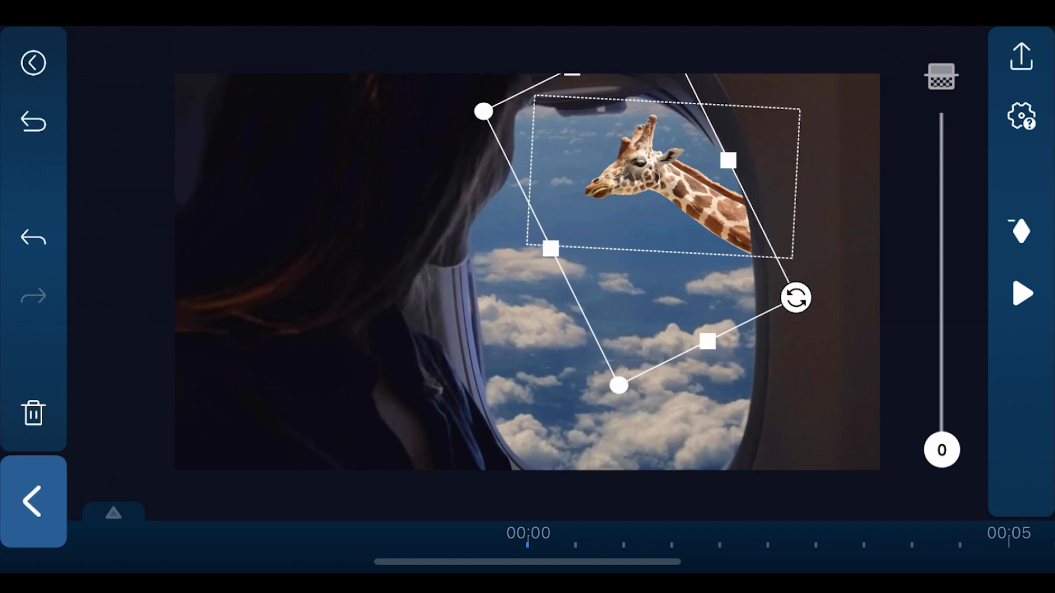
Step: Finish fitting the ellipse mask to the window edge
left_click(1021, 231)
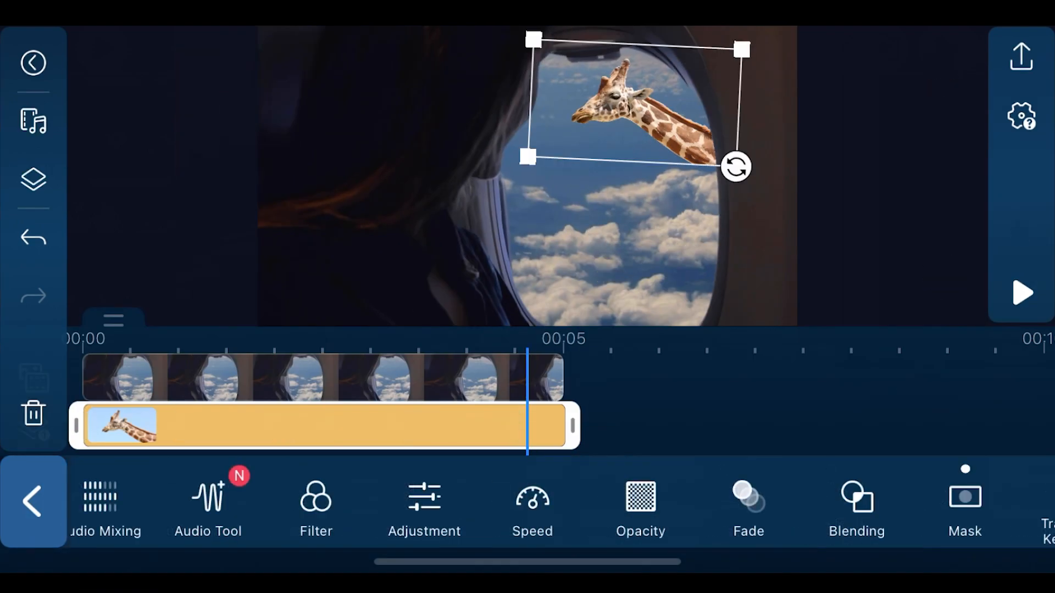
Step: Lower the giraffe's brightness and set its contrast slider to -40
left_click(424, 504)
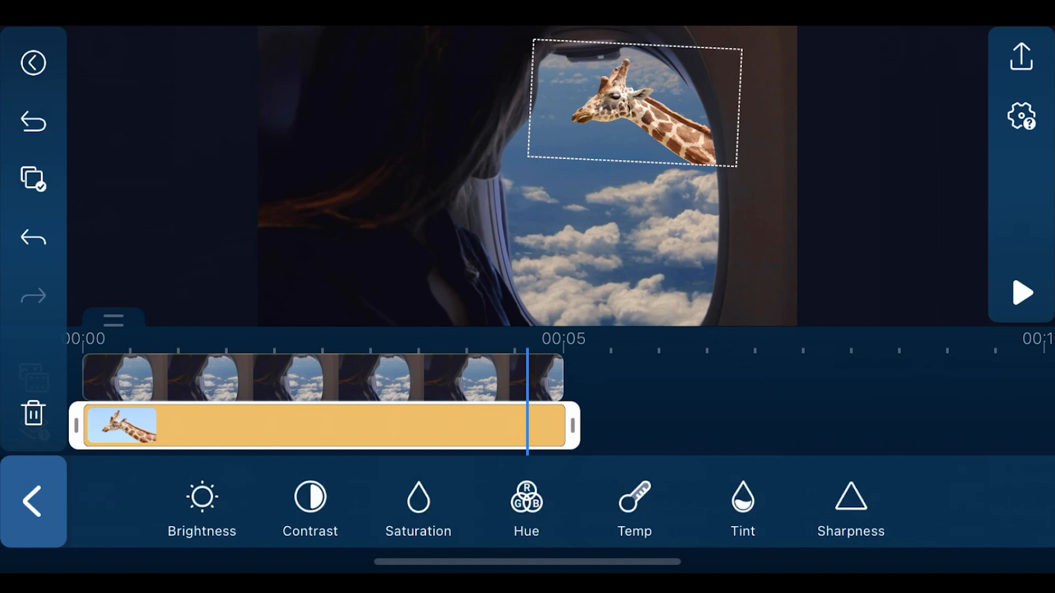
left_click(310, 501)
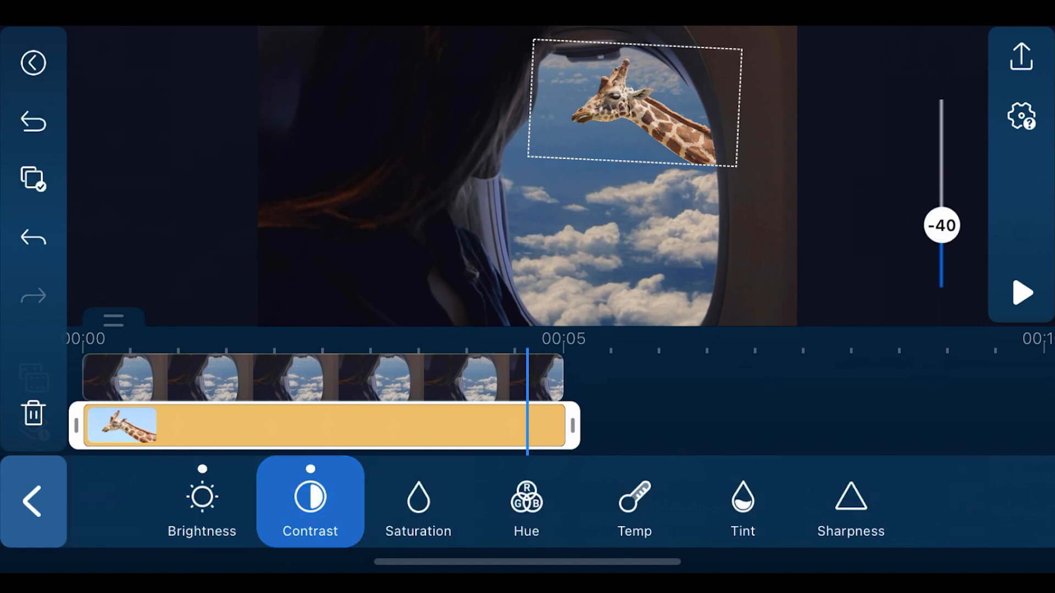
left_click(633, 501)
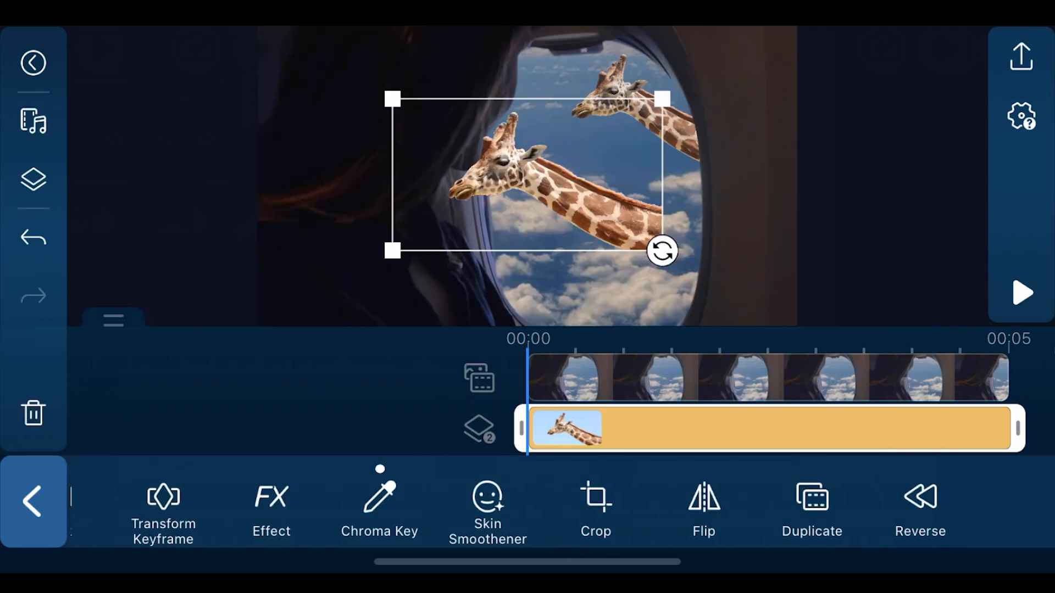
Step: Flip the duplicated giraffe horizontally so it faces right
scroll("left", 3)
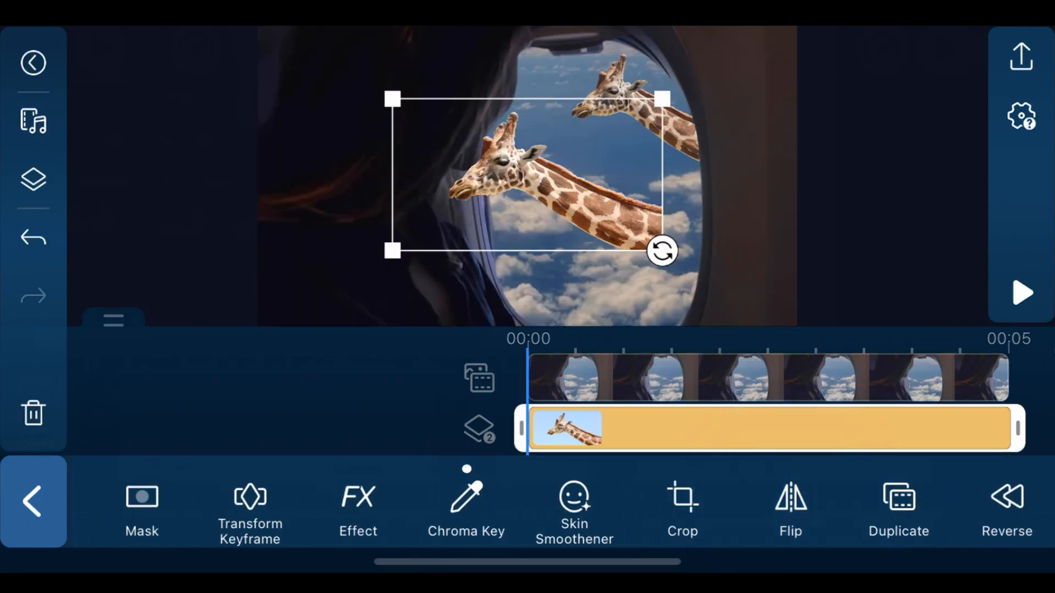
left_click(790, 508)
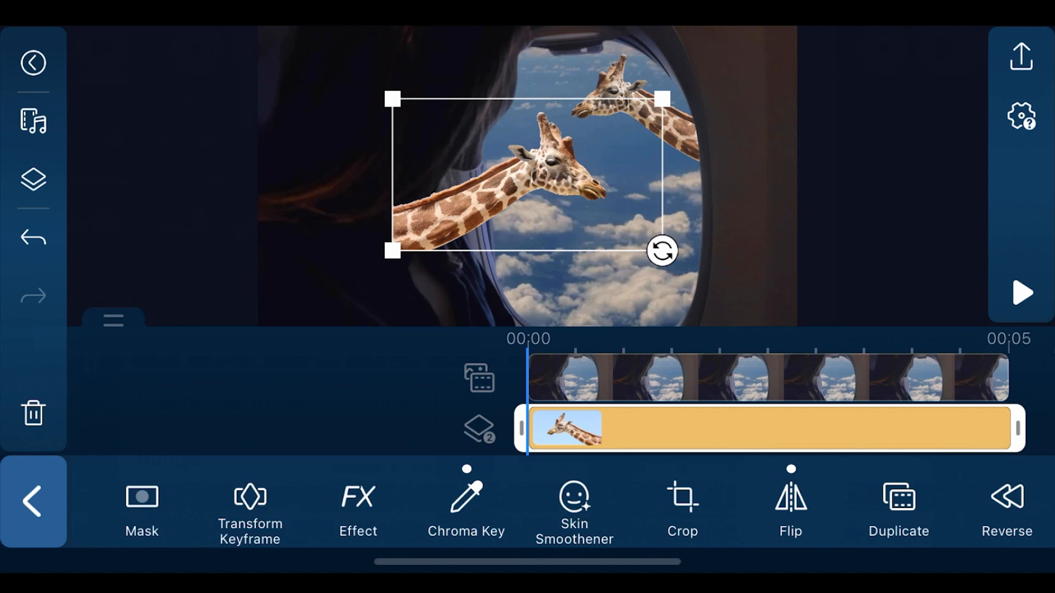